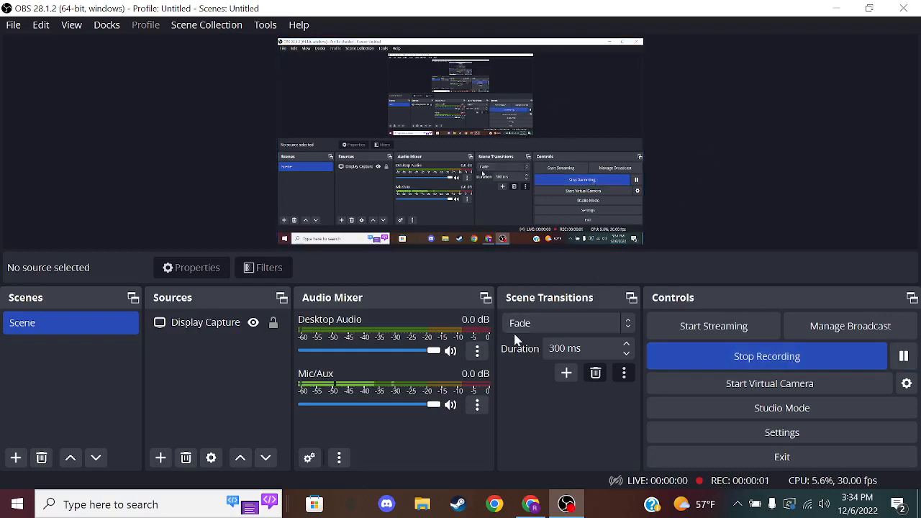
{"action": "mouse_move", "coordinate": [816, 141]}
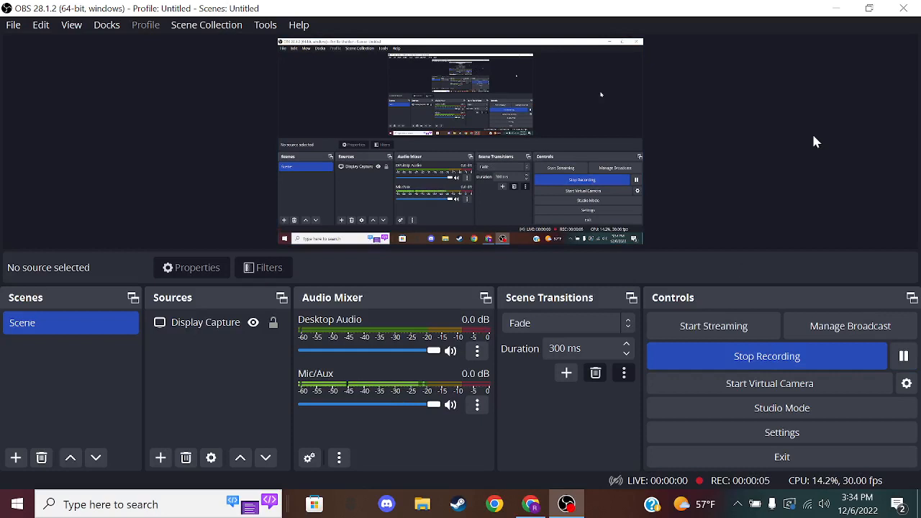
{"action": "mouse_move", "coordinate": [762, 35]}
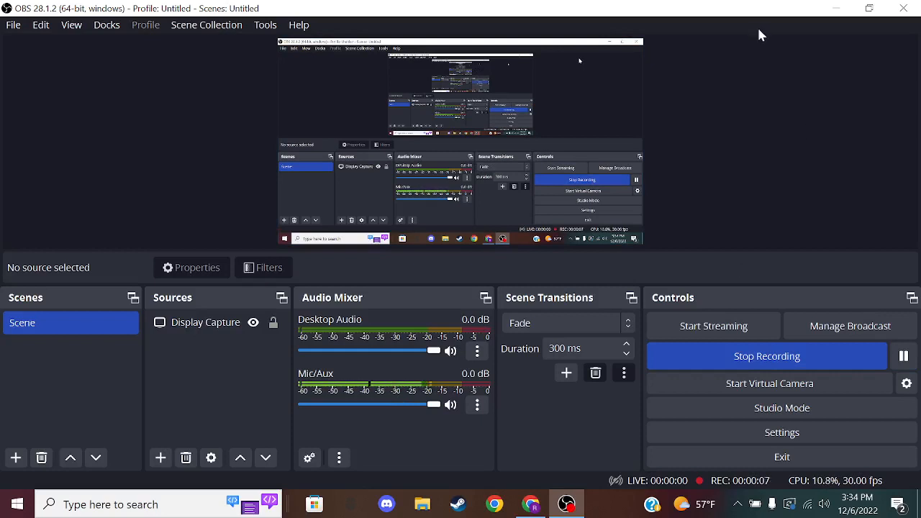
{"action": "mouse_move", "coordinate": [728, 6]}
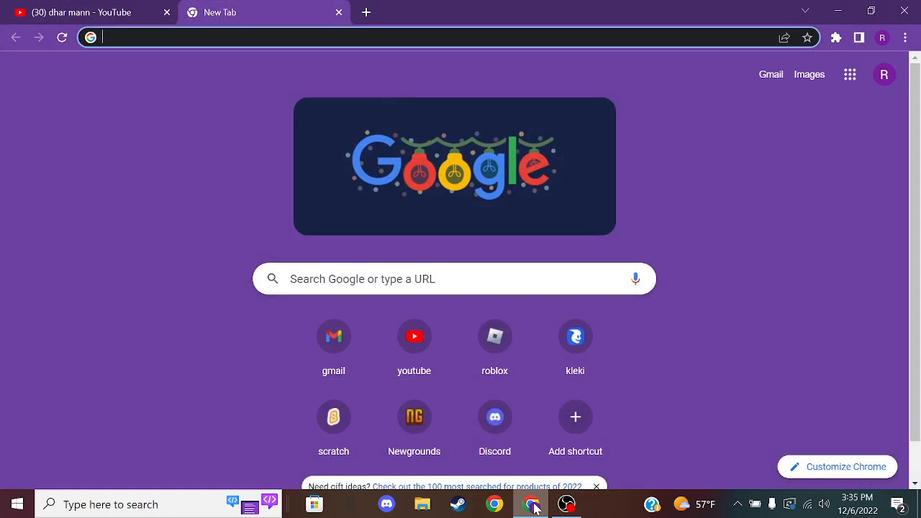
{"action": "left_click", "coordinate": [79, 11]}
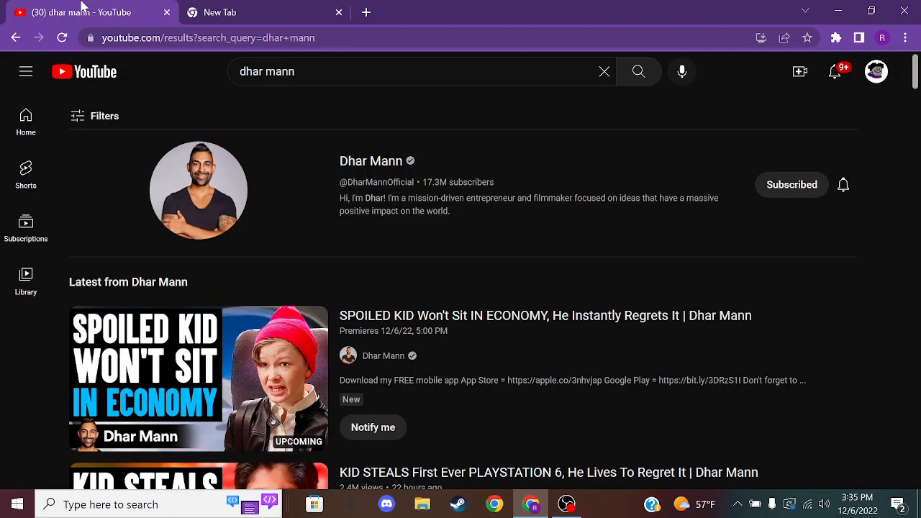
{"action": "mouse_move", "coordinate": [391, 170]}
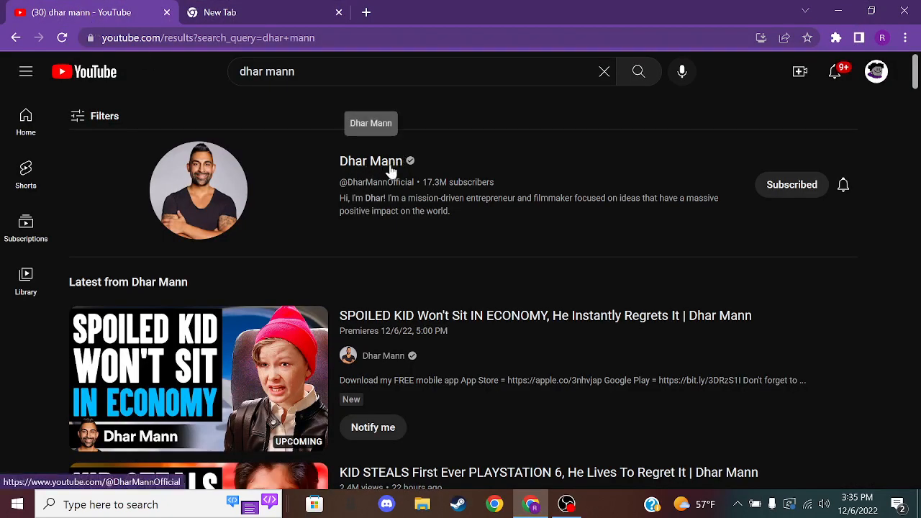
{"action": "mouse_move", "coordinate": [363, 123]}
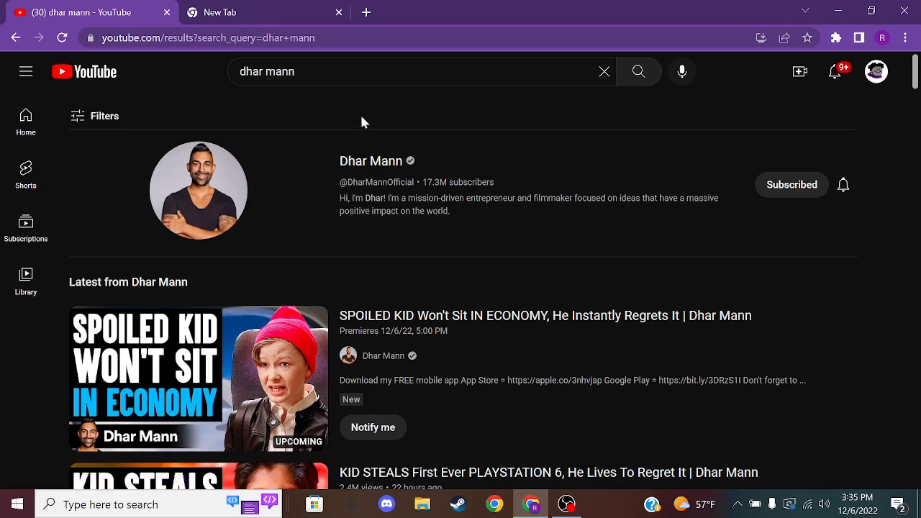
{"action": "mouse_move", "coordinate": [352, 107]}
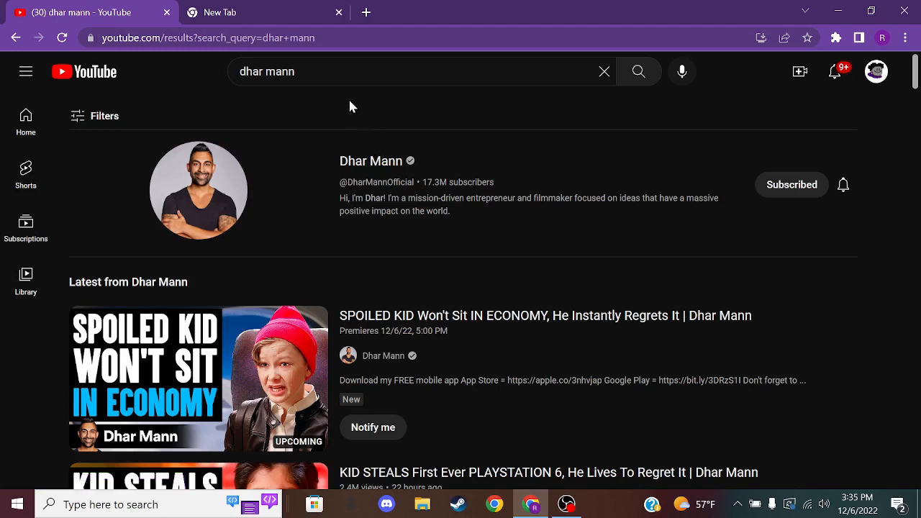
{"action": "mouse_move", "coordinate": [340, 89]}
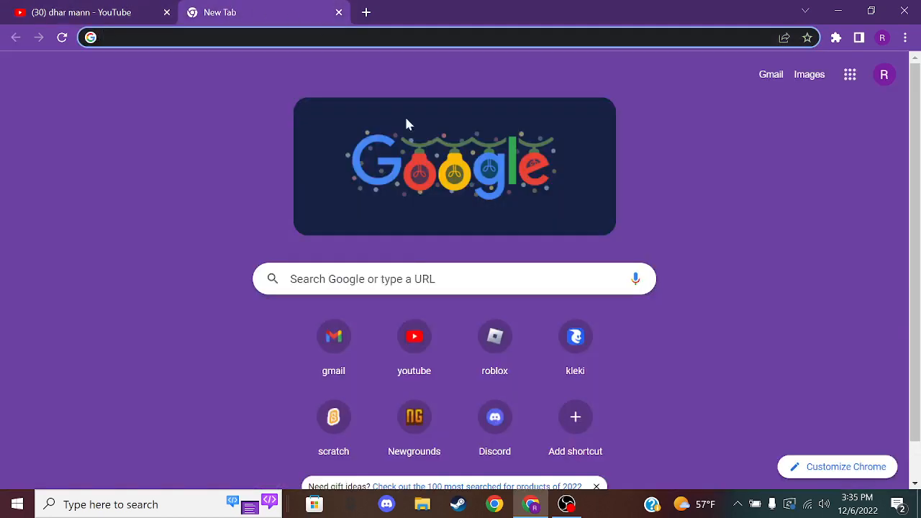
Search 'mannco store' from the new tab's address bar.
{"action": "type", "text": "mannco store"}
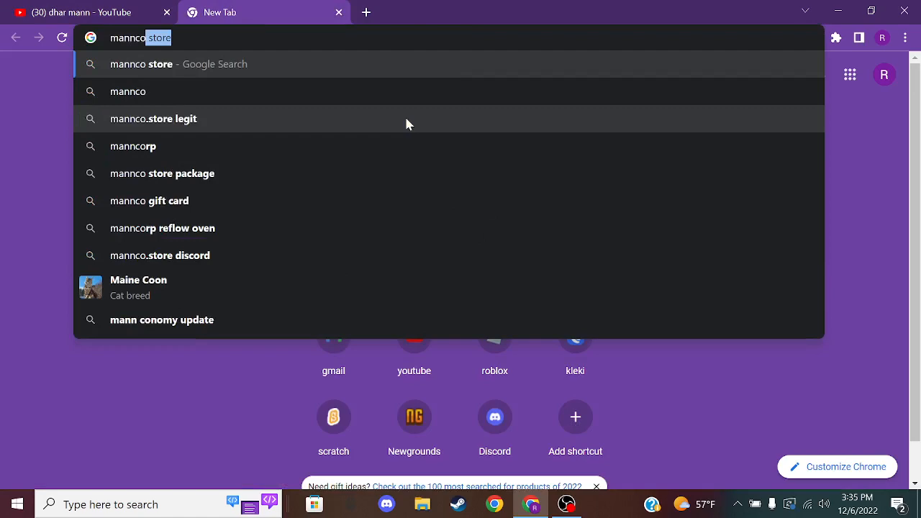
{"action": "mouse_move", "coordinate": [98, 64]}
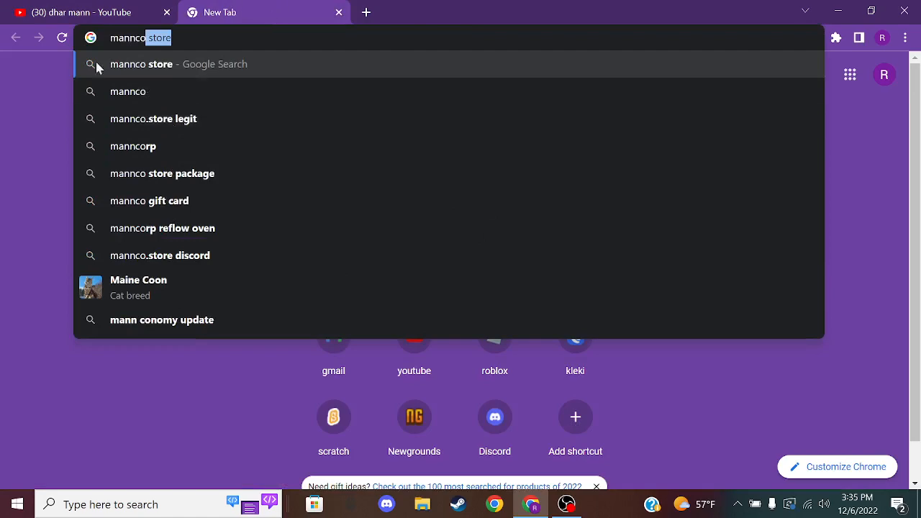
{"action": "mouse_move", "coordinate": [79, 141]}
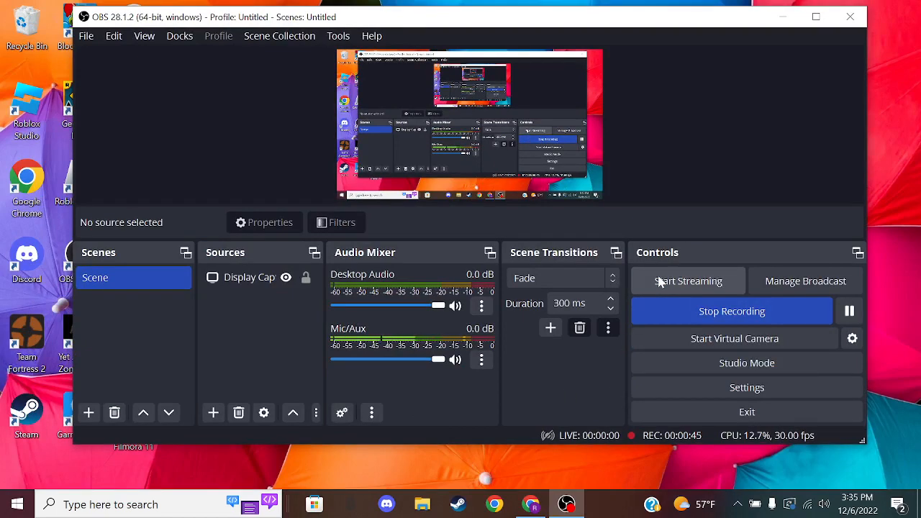
{"action": "mouse_move", "coordinate": [652, 260]}
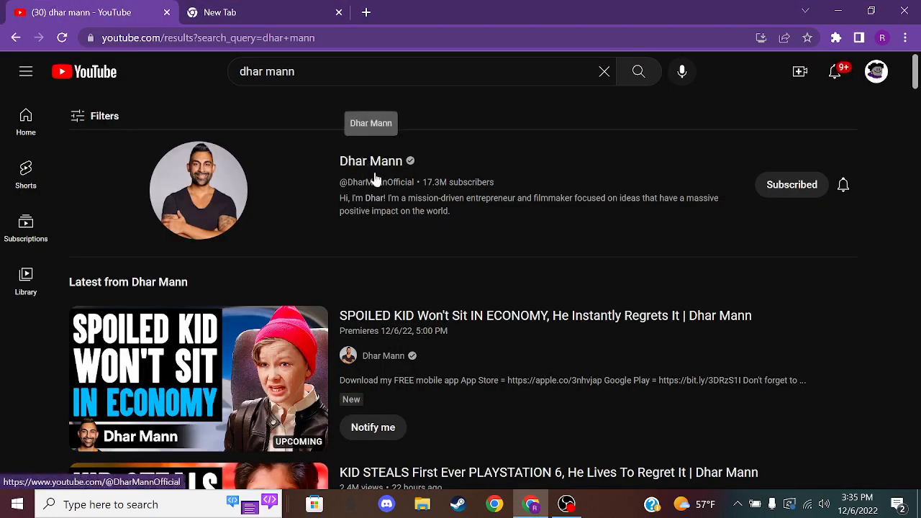
{"action": "mouse_move", "coordinate": [409, 178]}
{"action": "type", "text": "mannco"}
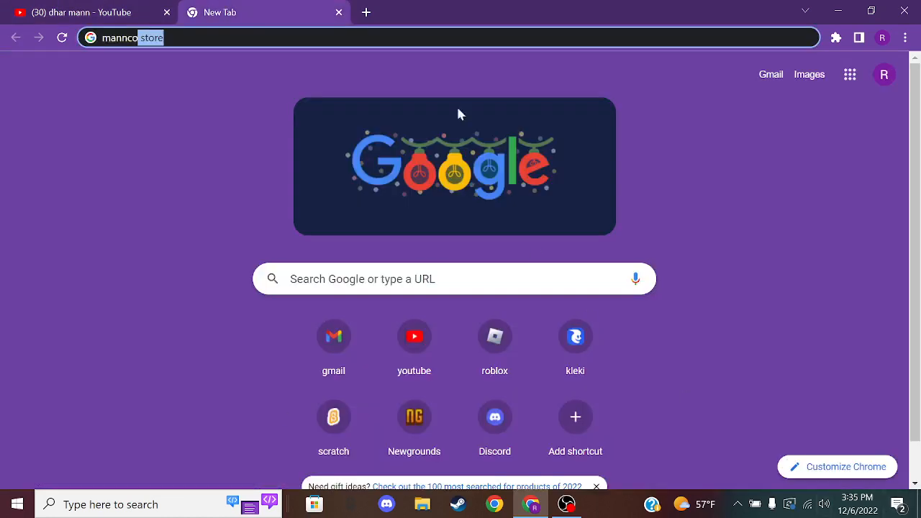
{"action": "mouse_move", "coordinate": [311, 20]}
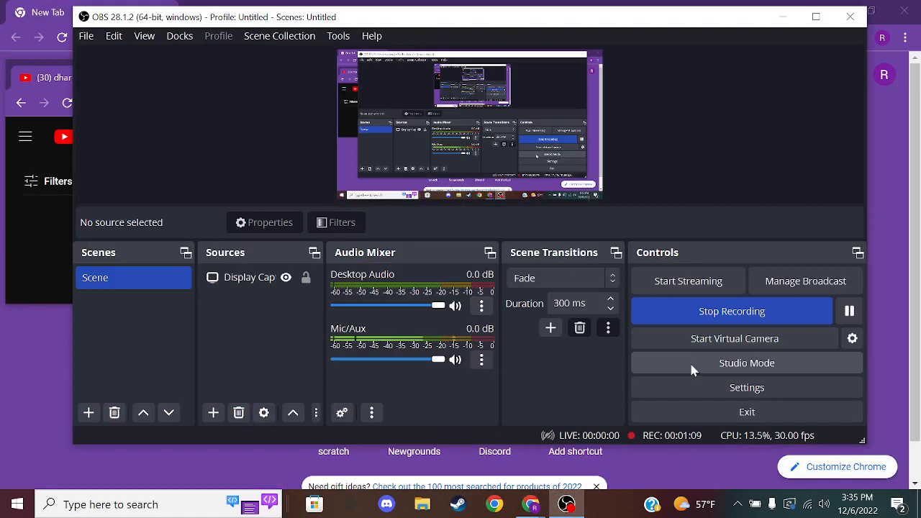
{"action": "mouse_move", "coordinate": [4, 368]}
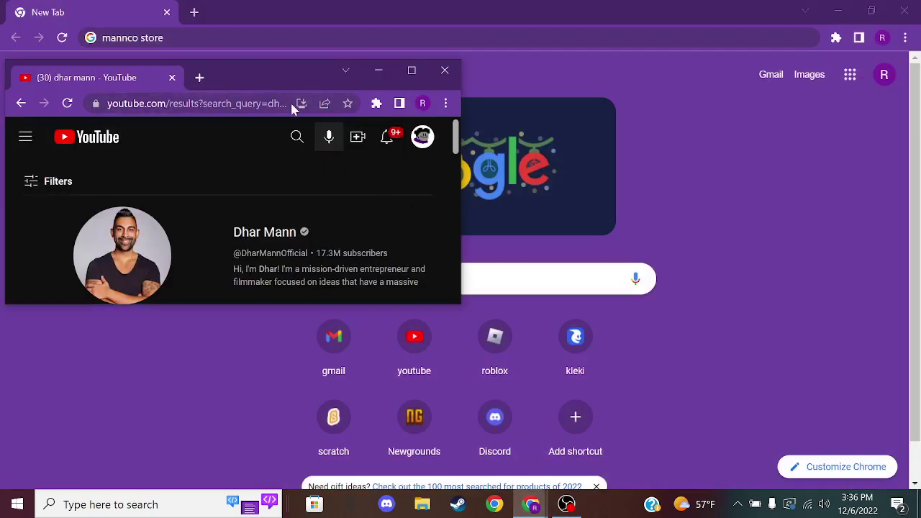
{"action": "mouse_move", "coordinate": [277, 85]}
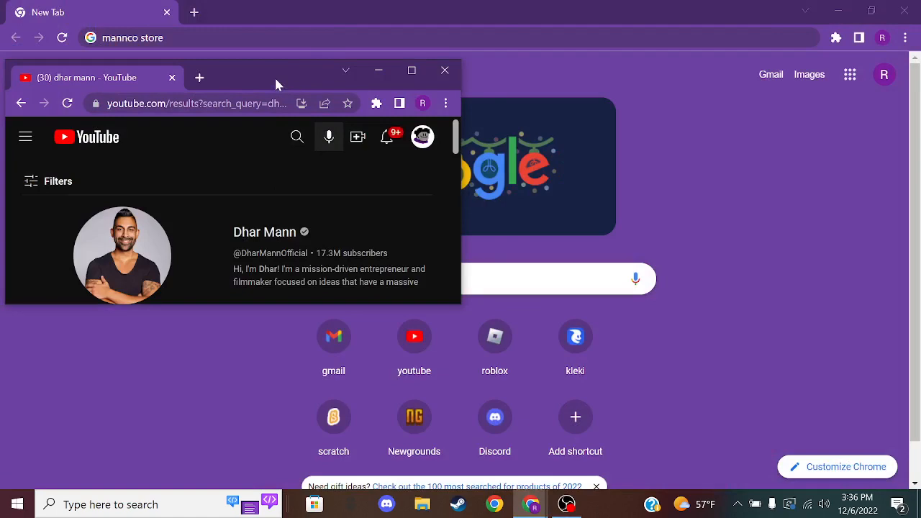
Bring the dhar mann results forward and scroll to 'Adult Must GO BACK To 5TH GRADE'.
{"action": "left_click", "coordinate": [411, 69]}
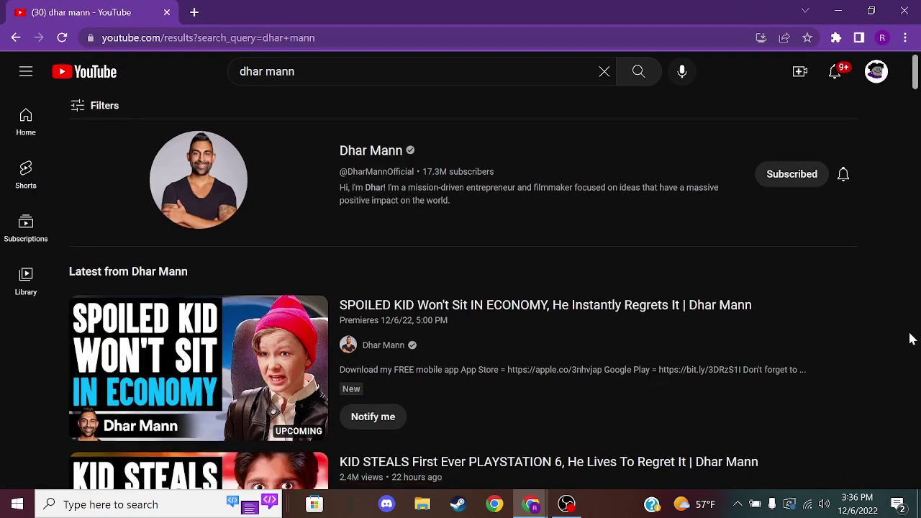
{"action": "scroll", "scroll_direction": "down", "scroll_amount": 3}
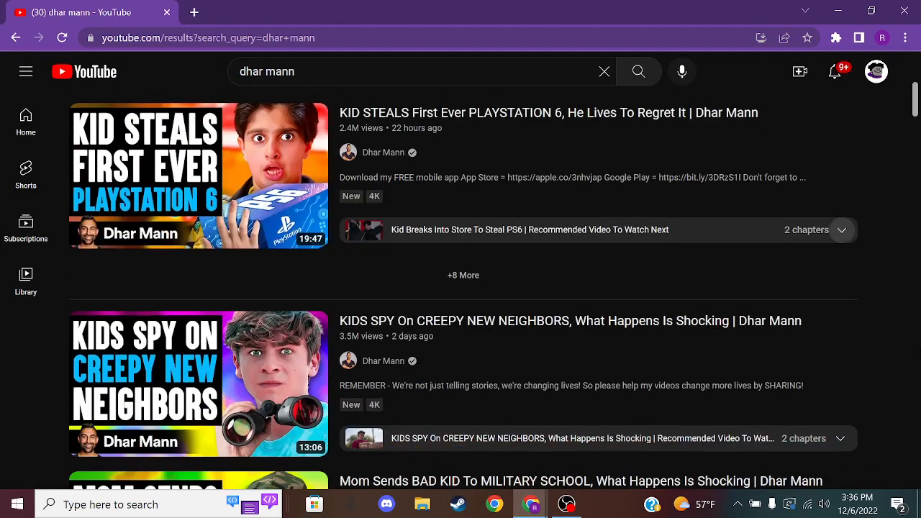
{"action": "scroll", "scroll_direction": "down", "scroll_amount": 3}
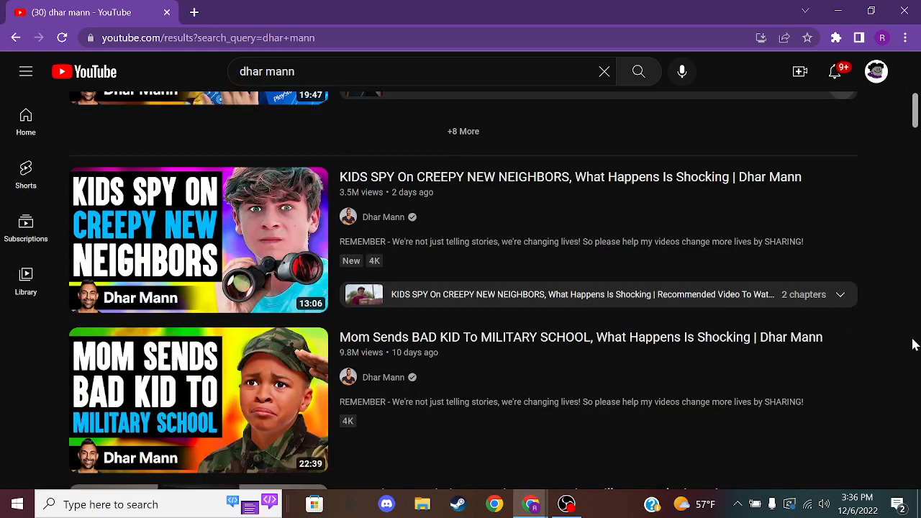
{"action": "scroll", "scroll_direction": "down", "scroll_amount": 3}
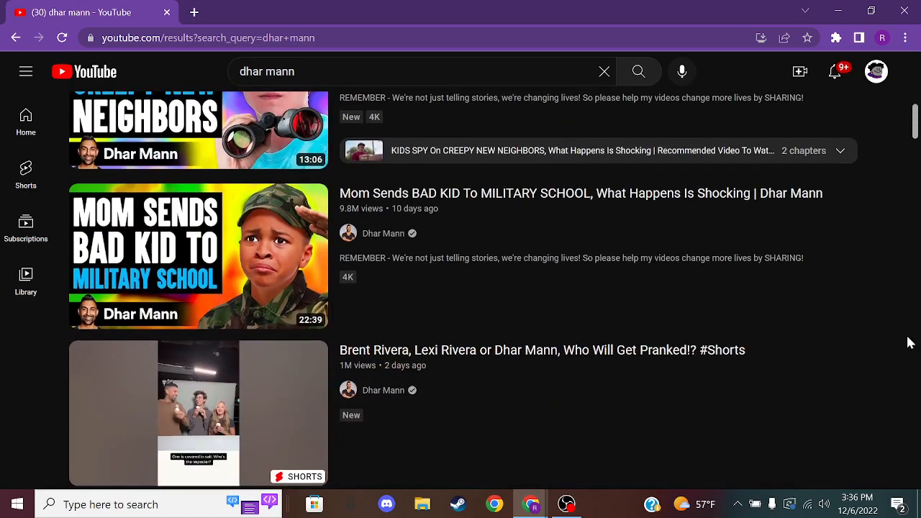
{"action": "scroll", "scroll_direction": "down", "scroll_amount": 3}
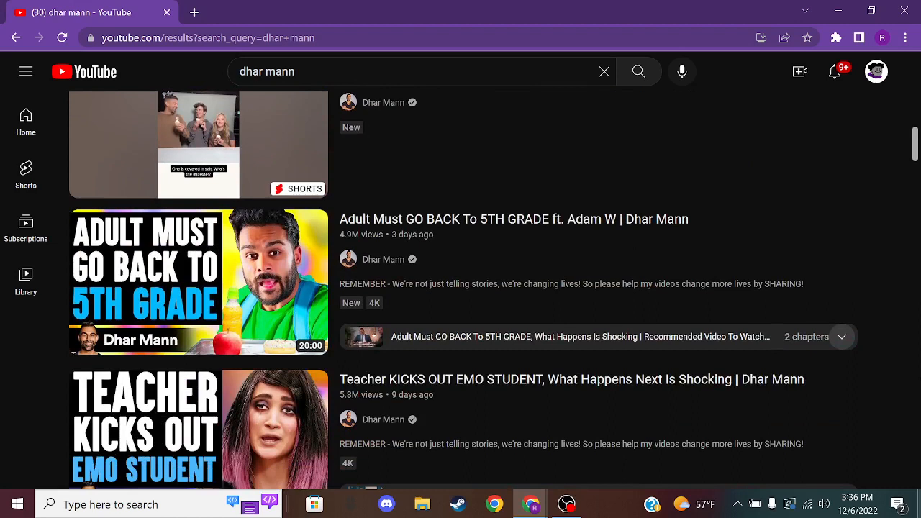
{"action": "mouse_move", "coordinate": [463, 6]}
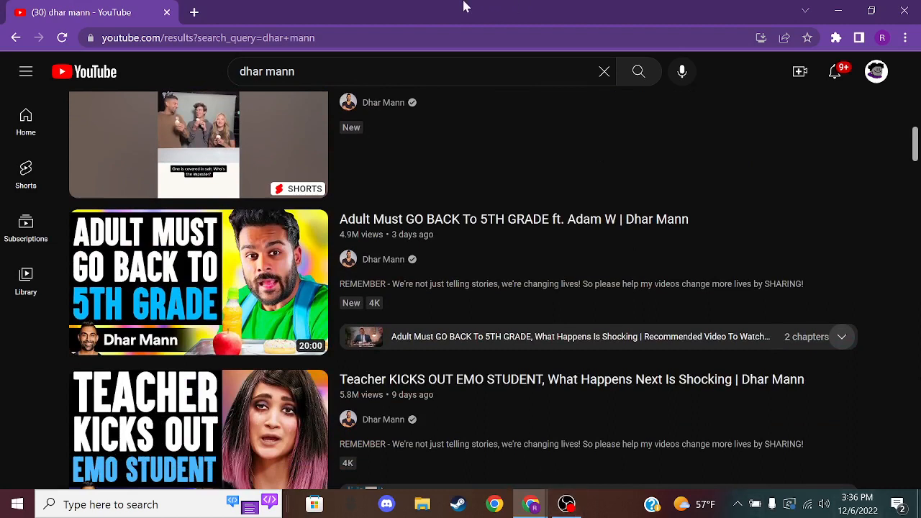
{"action": "mouse_move", "coordinate": [728, 210]}
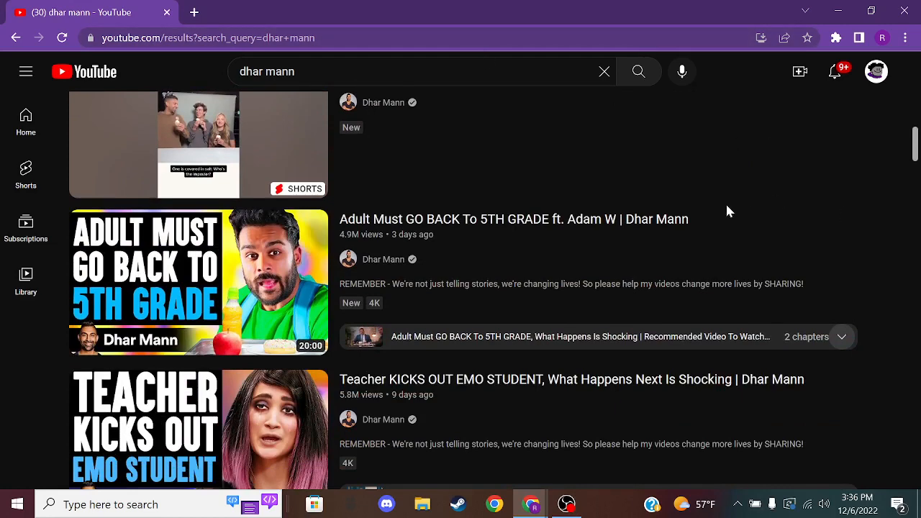
{"action": "mouse_move", "coordinate": [614, 344]}
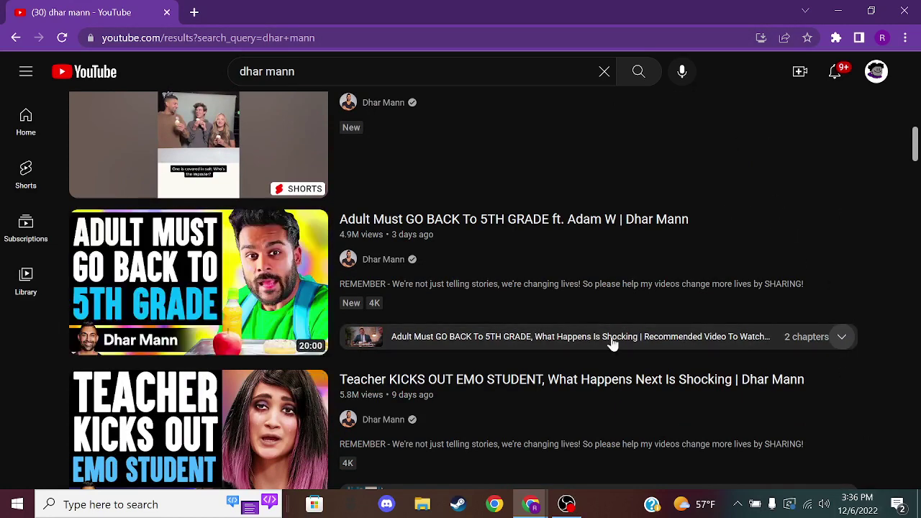